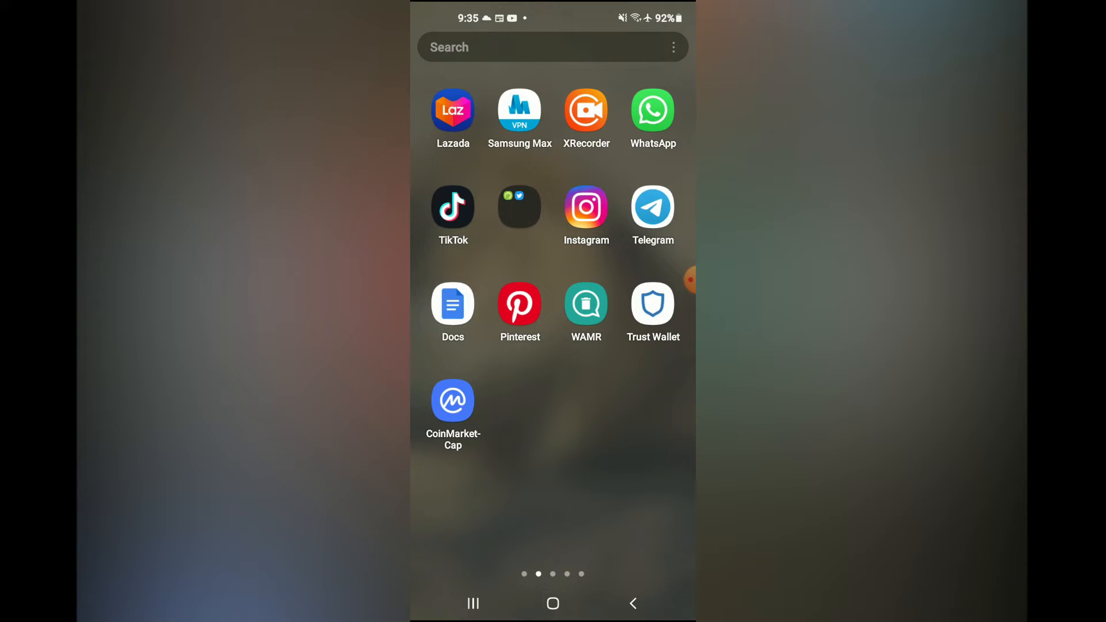
Step: Launch WhatsApp and show the Chats screen's three-dot overflow menu
click(651, 110)
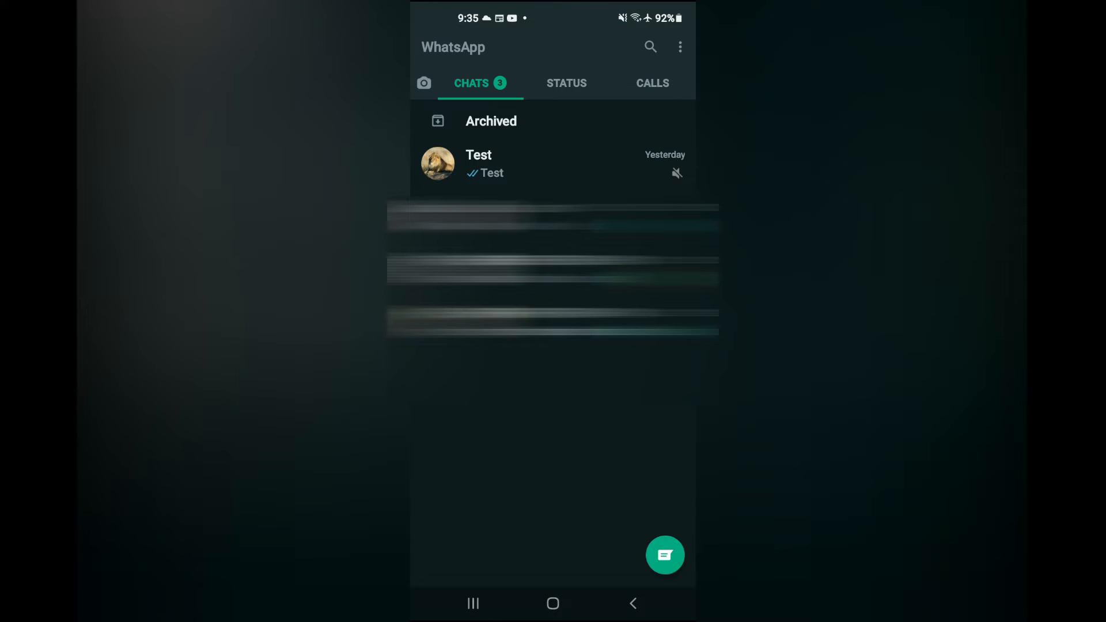
click(680, 46)
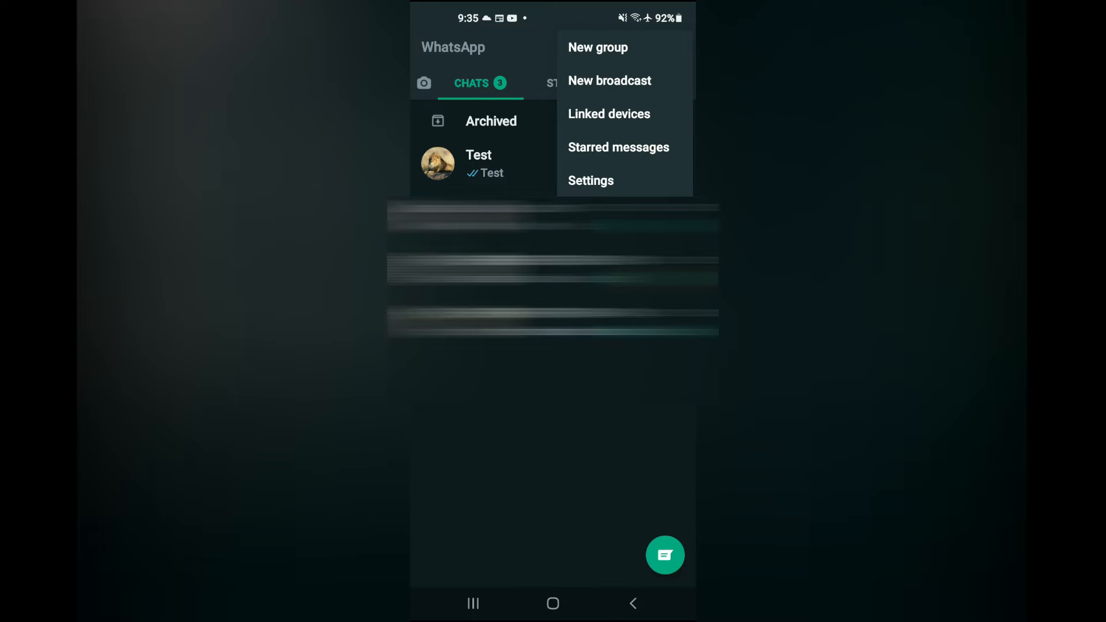
Step: Go through Settings and Account to the Change number introduction
click(591, 181)
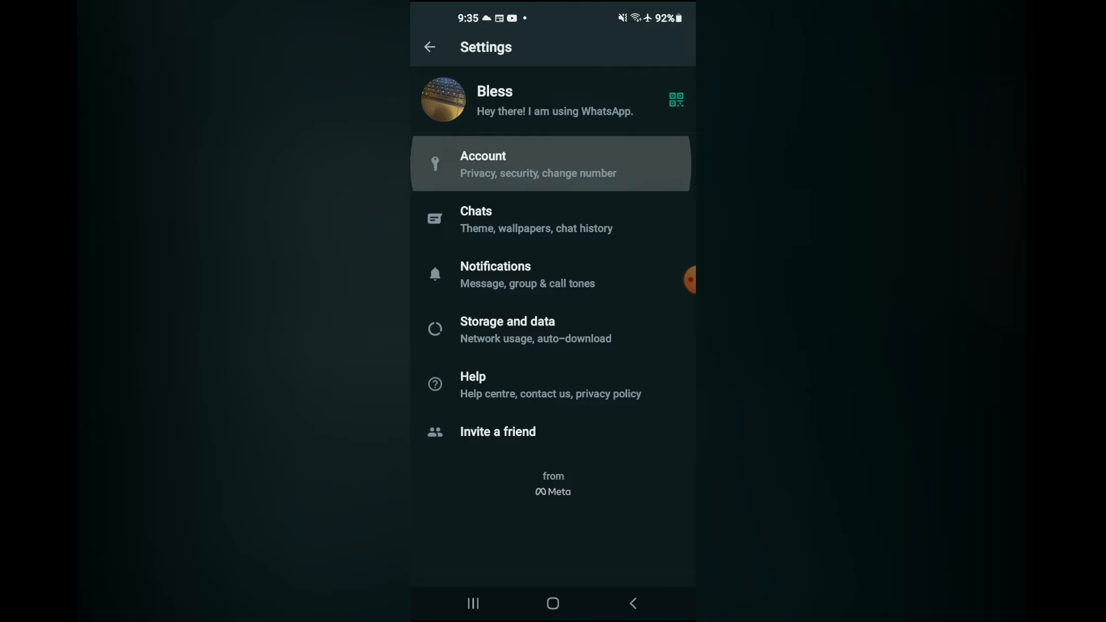
click(483, 163)
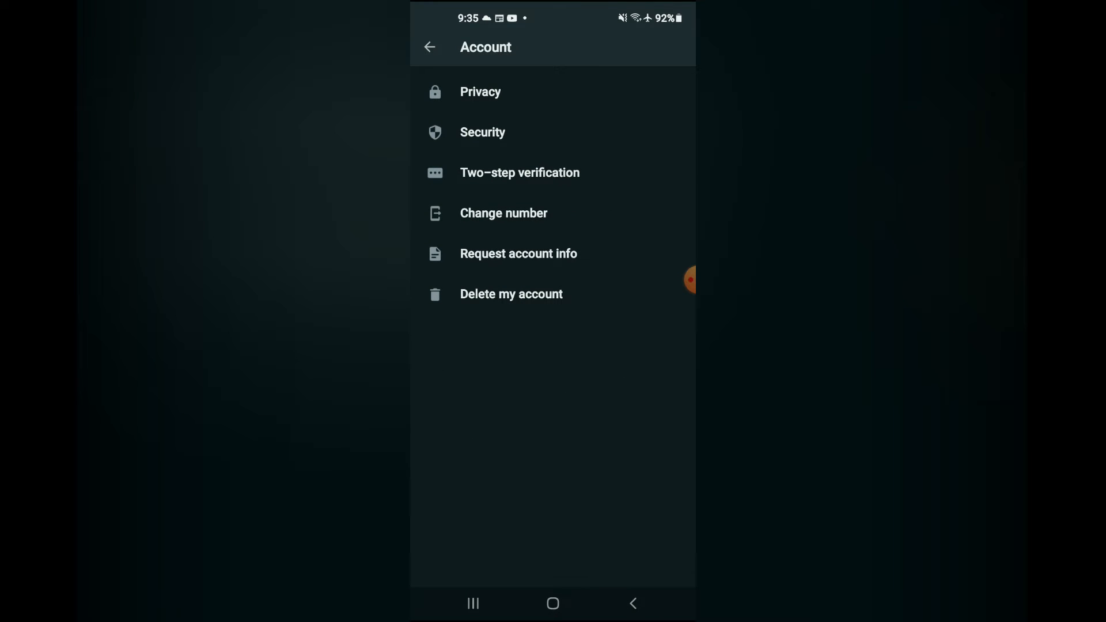
click(504, 213)
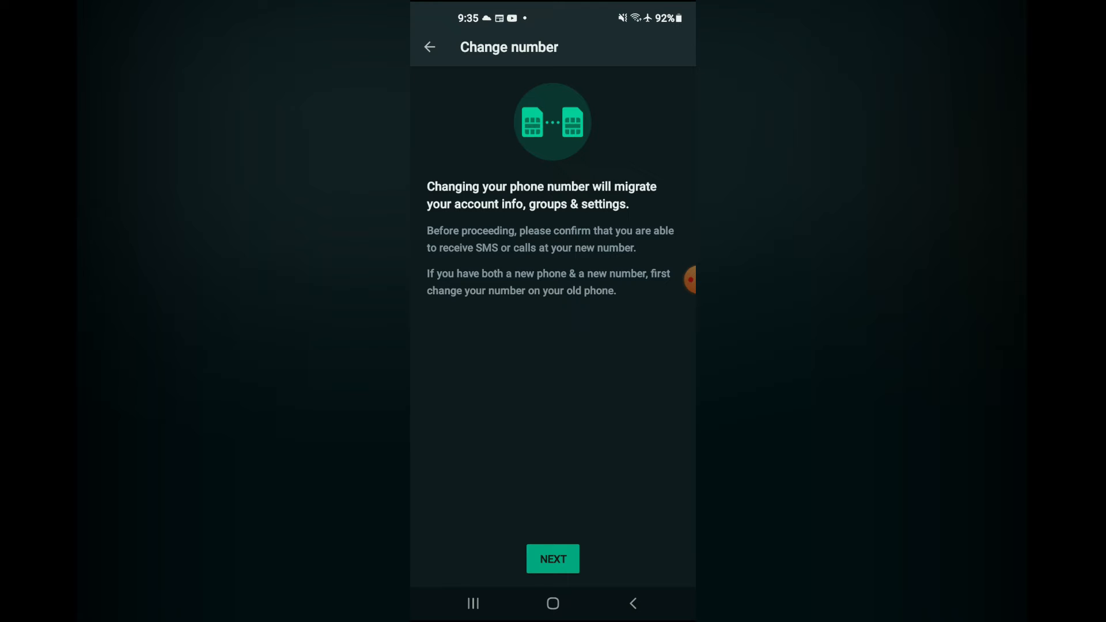
Step: Continue past the explanation and select the empty old and new phone number fields
click(552, 558)
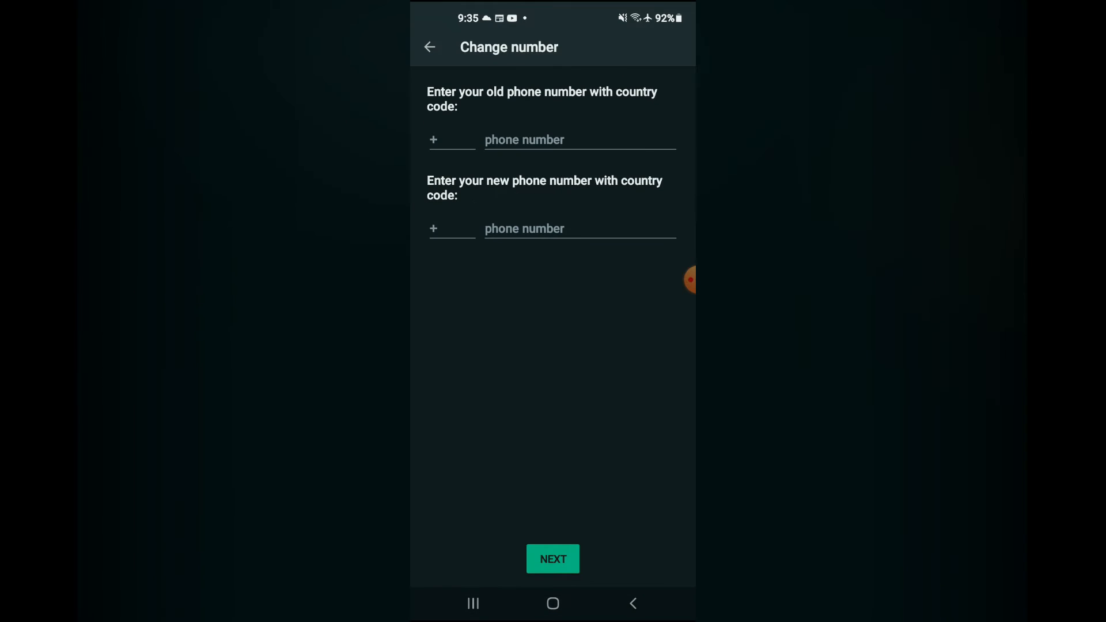
click(578, 139)
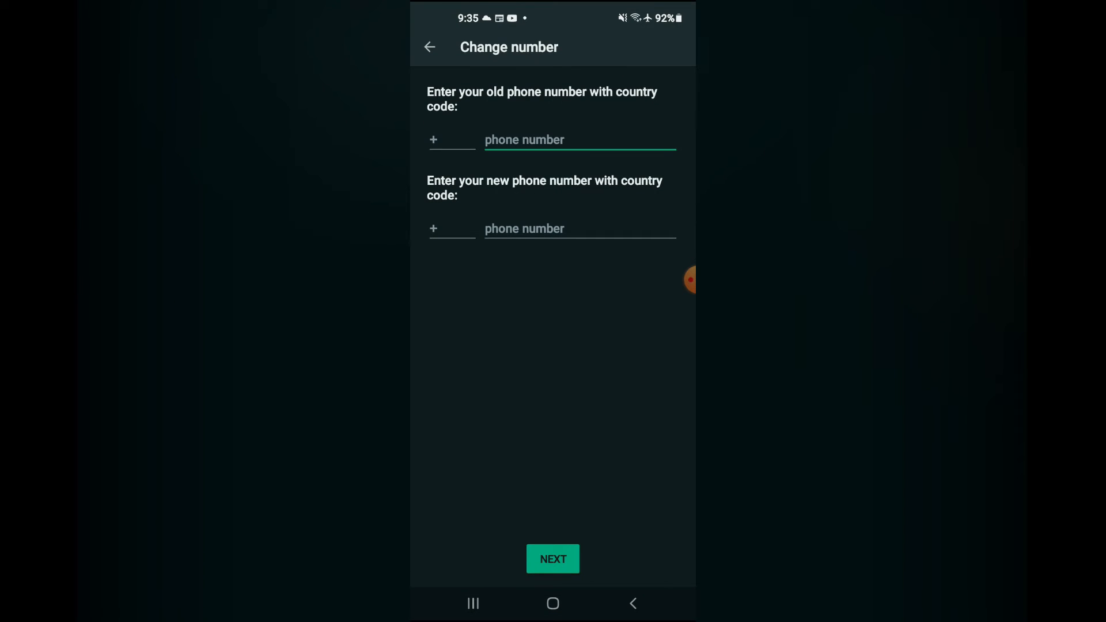
click(573, 139)
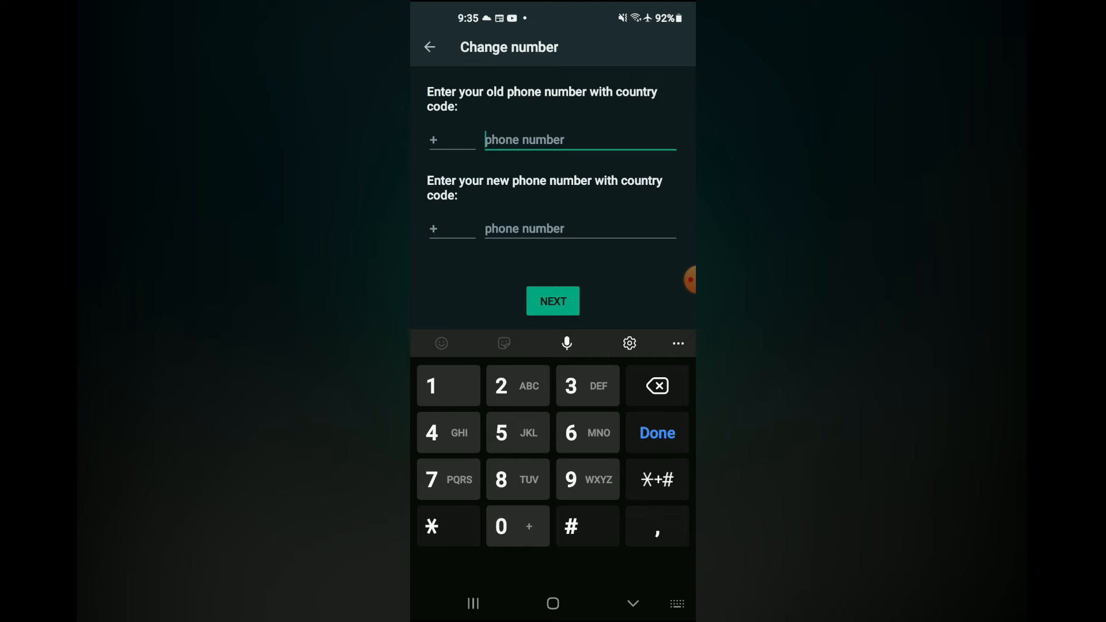
click(578, 228)
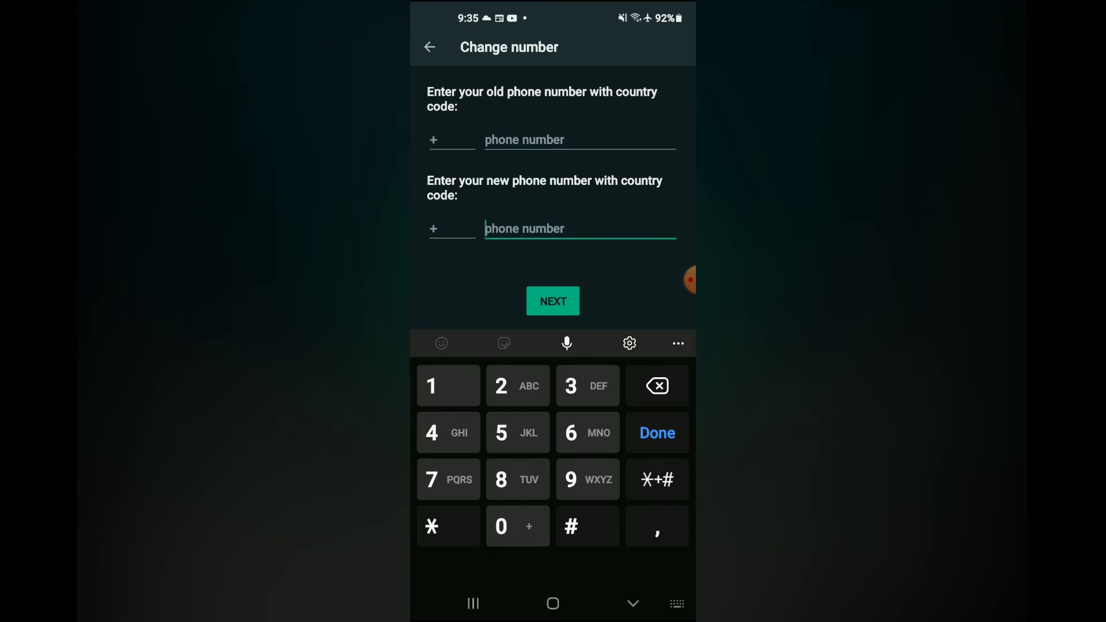